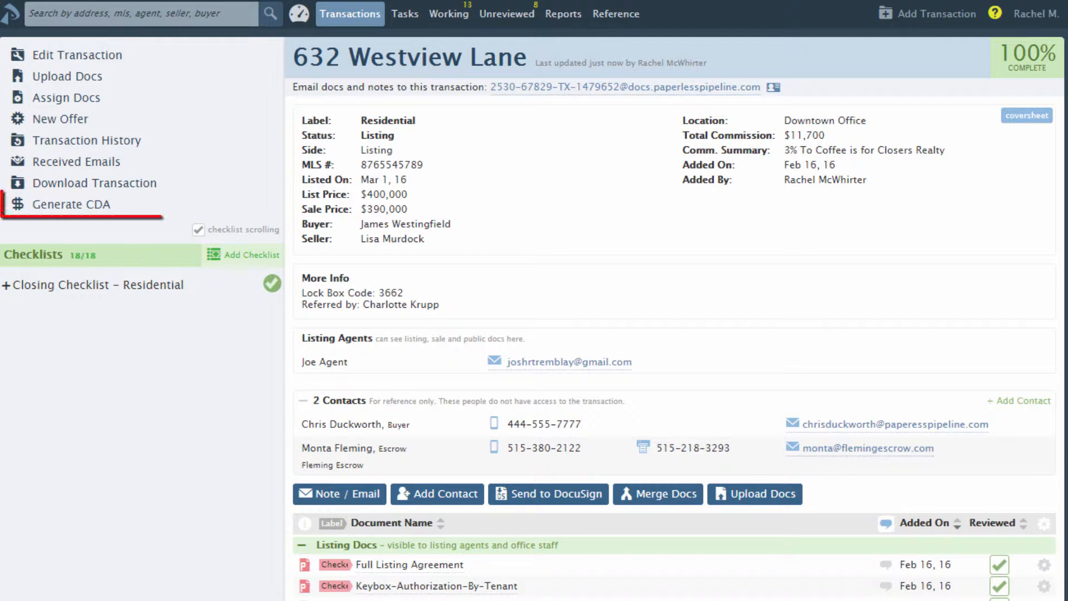
mouse_move(72, 204)
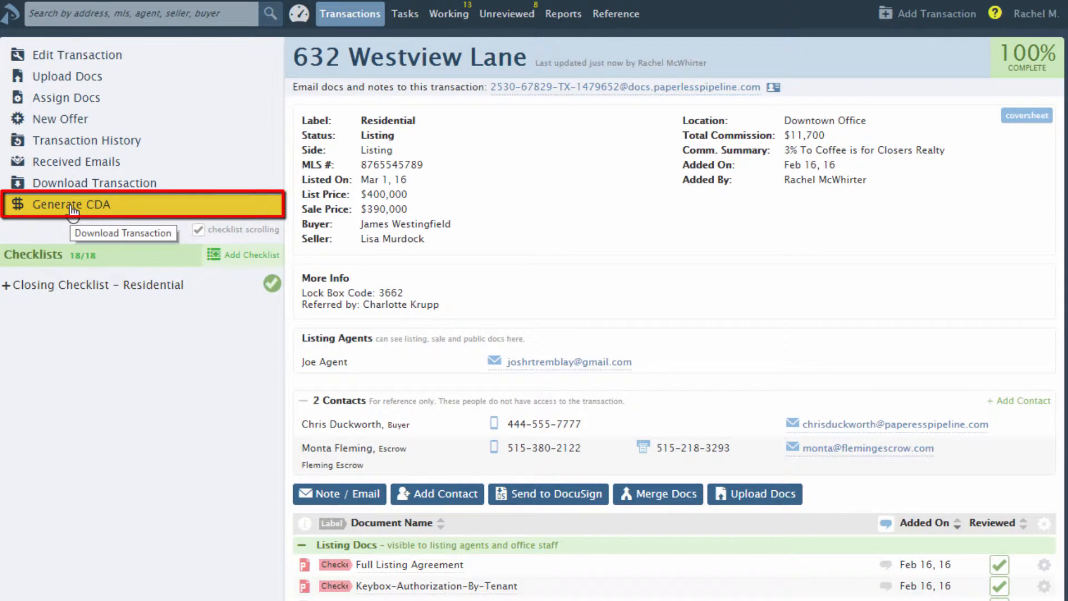
left_click(71, 204)
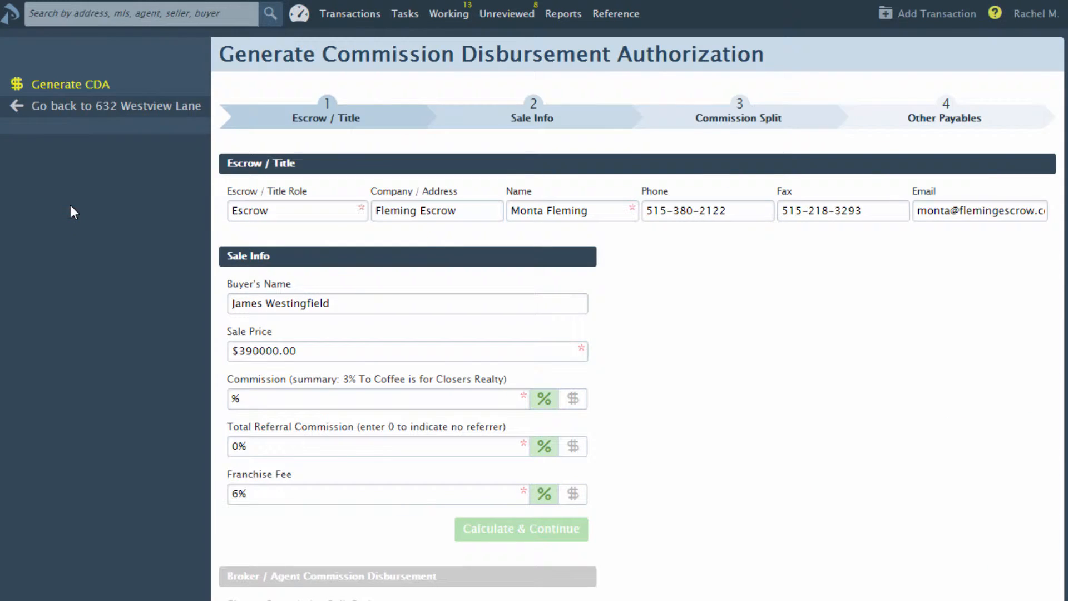
mouse_move(185, 225)
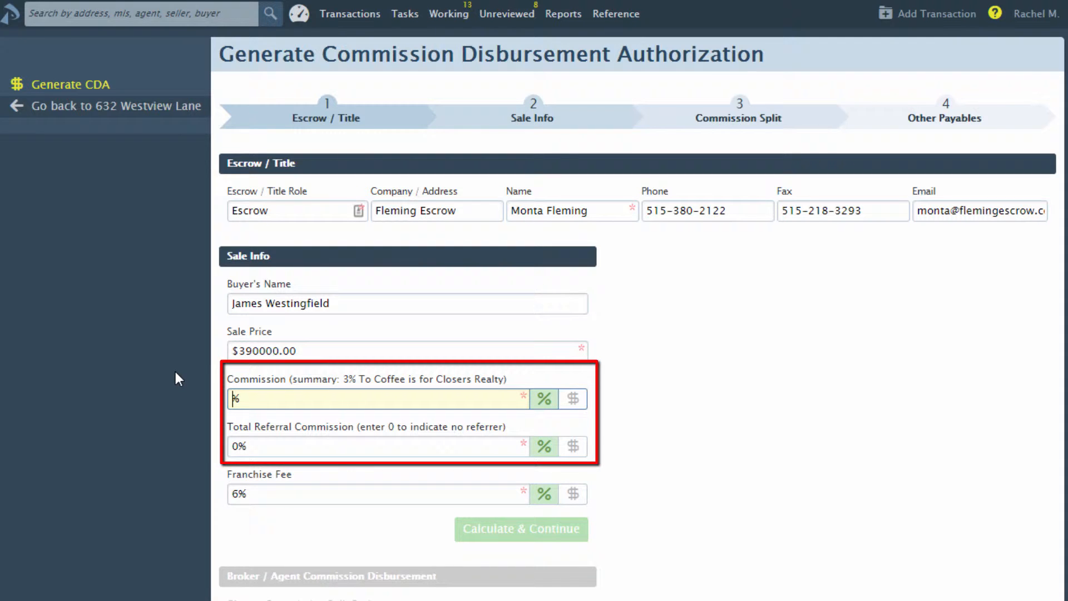
Enter a 3% commission and calculate the commission amount.
type("3%")
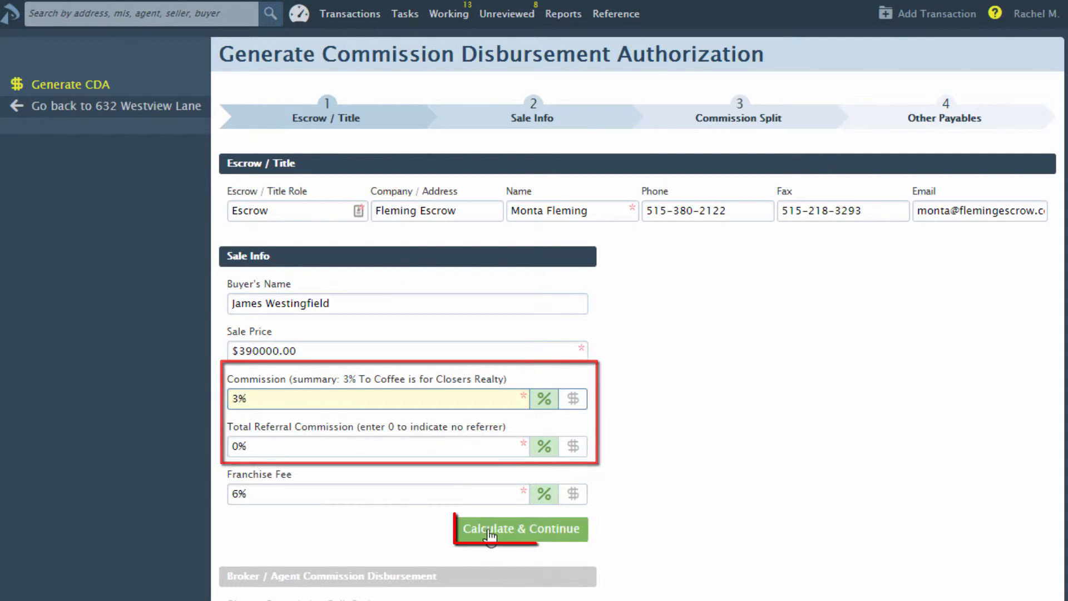
left_click(521, 529)
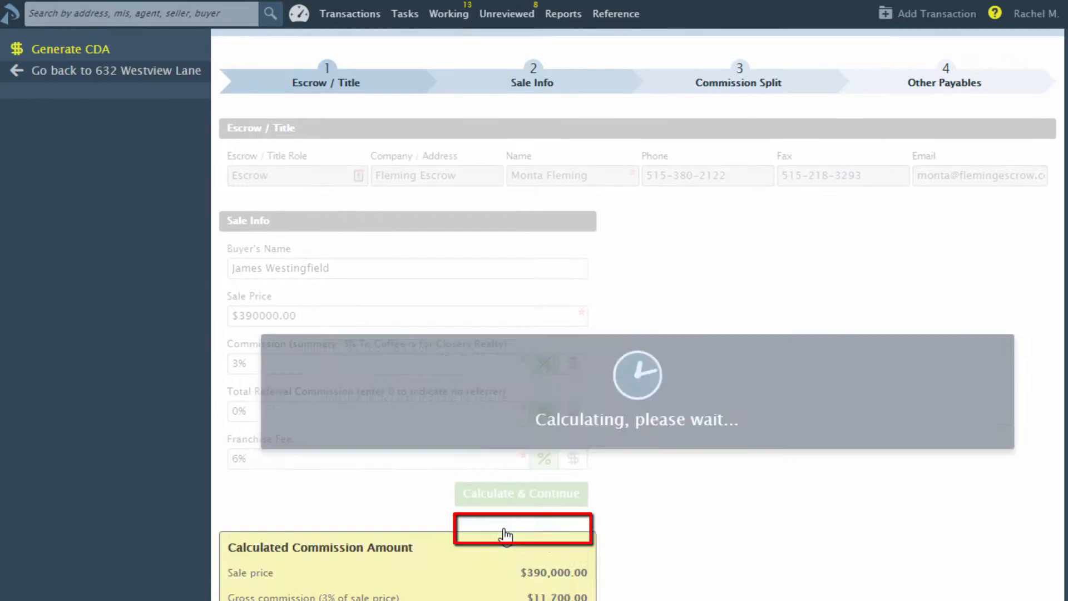
Give Joe Agent a $180 transaction fee and $49 errors and omission fee, then recalculate.
left_click(520, 493)
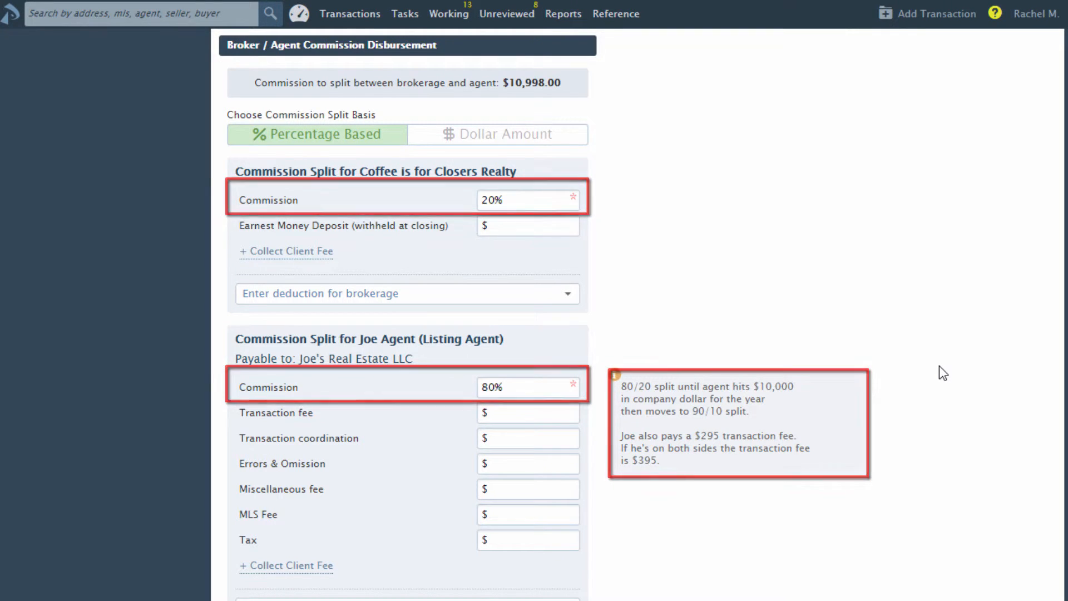
scroll("down", 3)
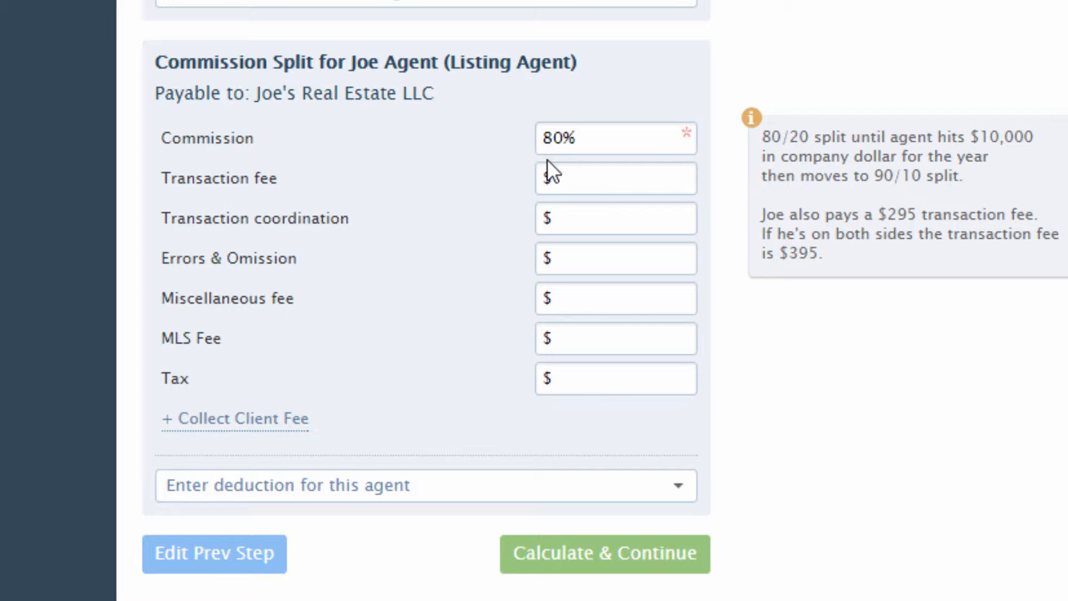
type("18")
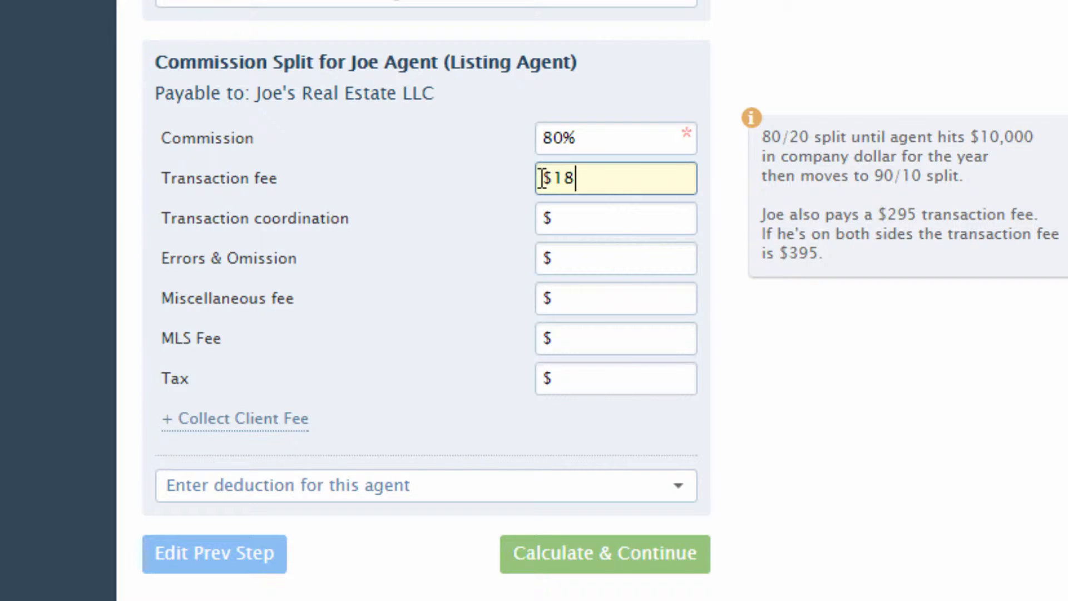
left_click(614, 258)
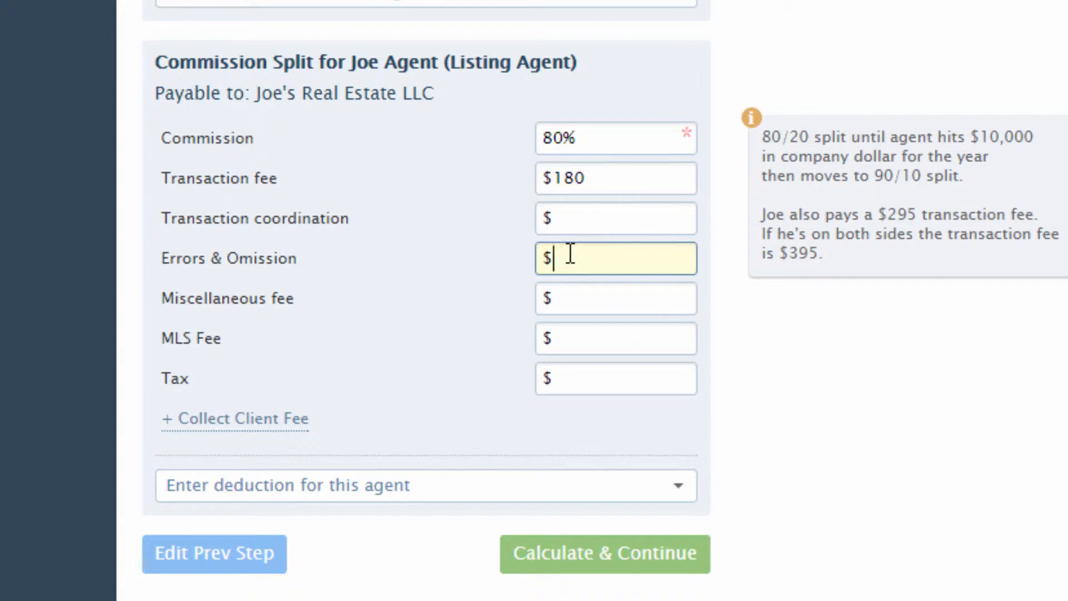
type("49")
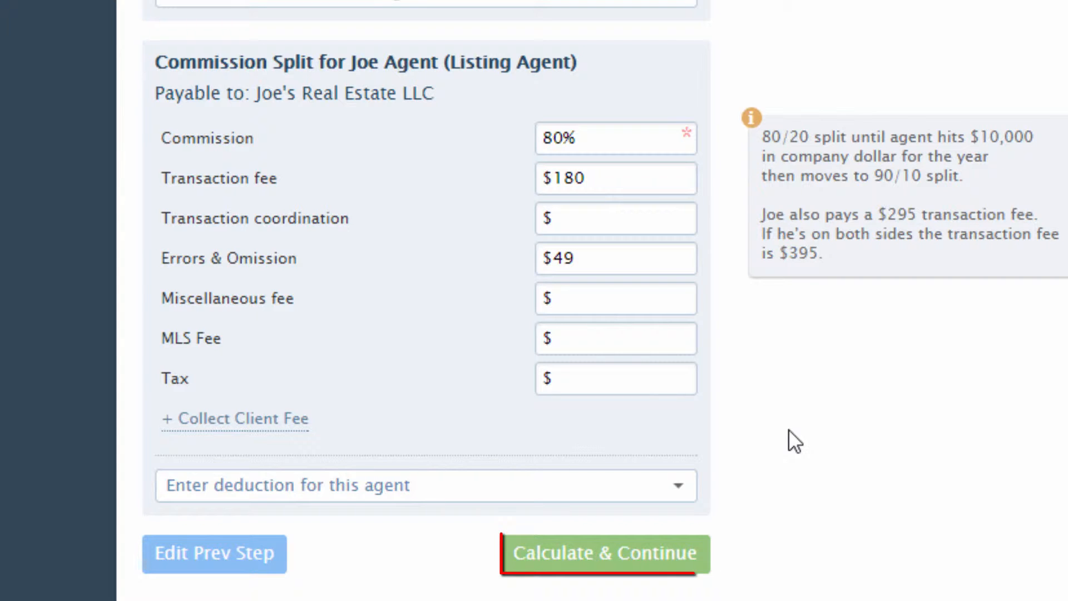
left_click(602, 553)
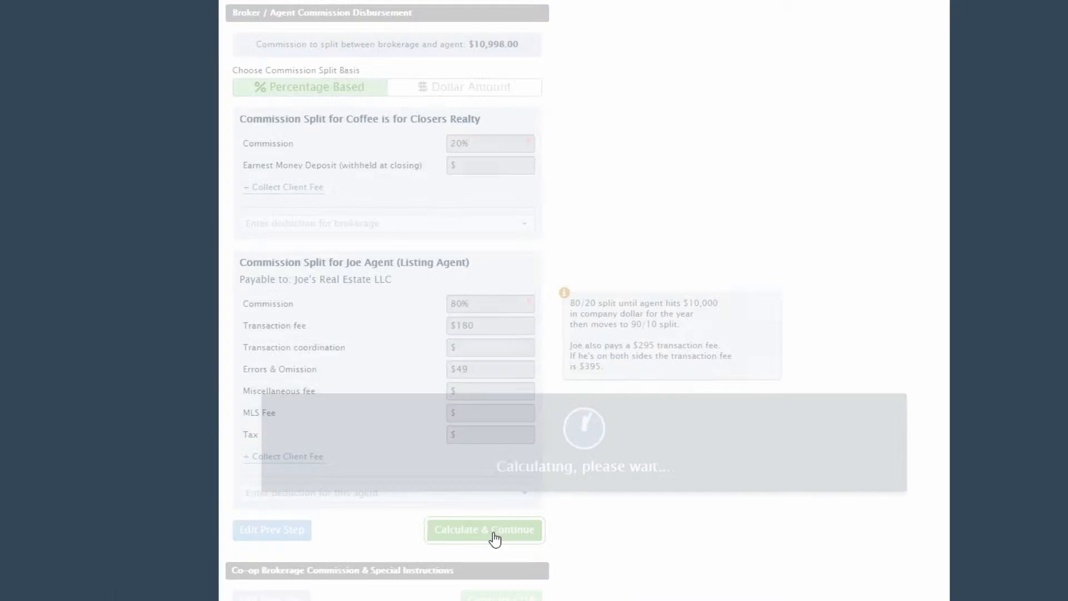
Enable co-op brokerage and special instructions, then generate the CDA netting Joe Agent $8,569.40.
left_click(484, 528)
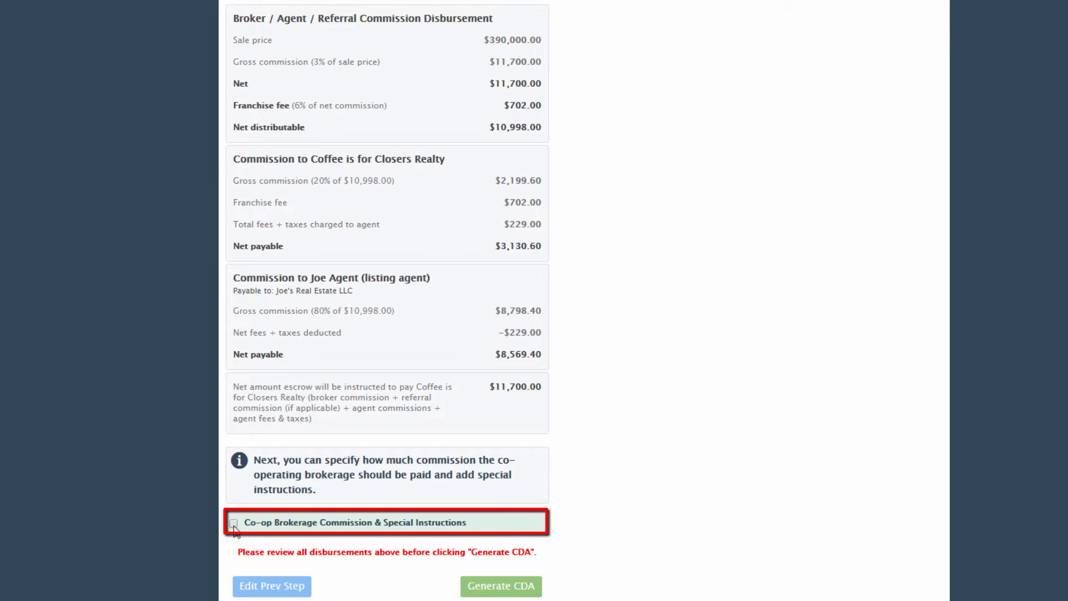
left_click(234, 522)
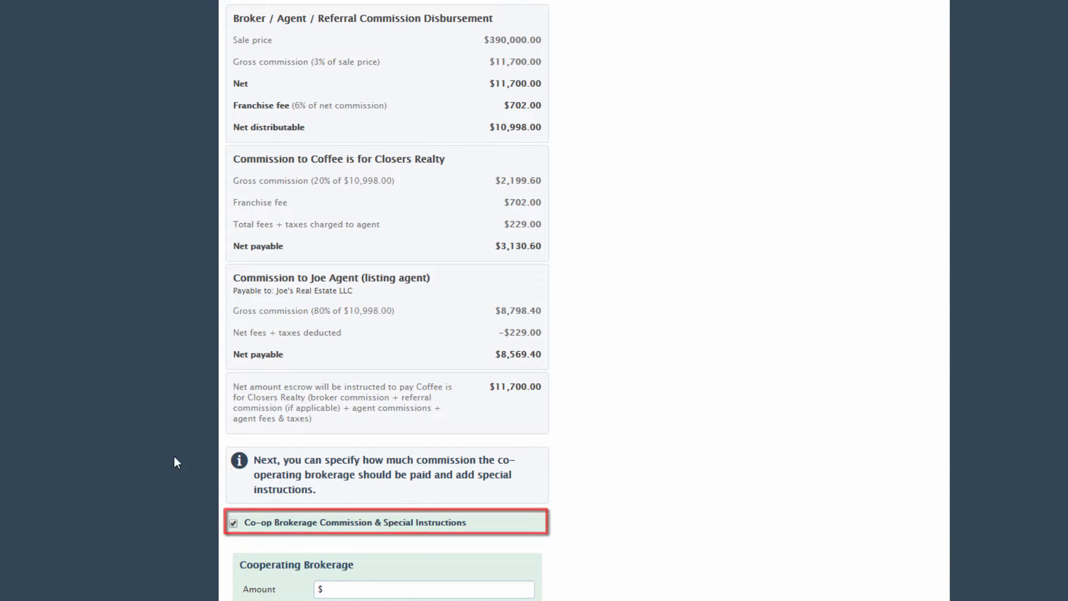
scroll("down", 3)
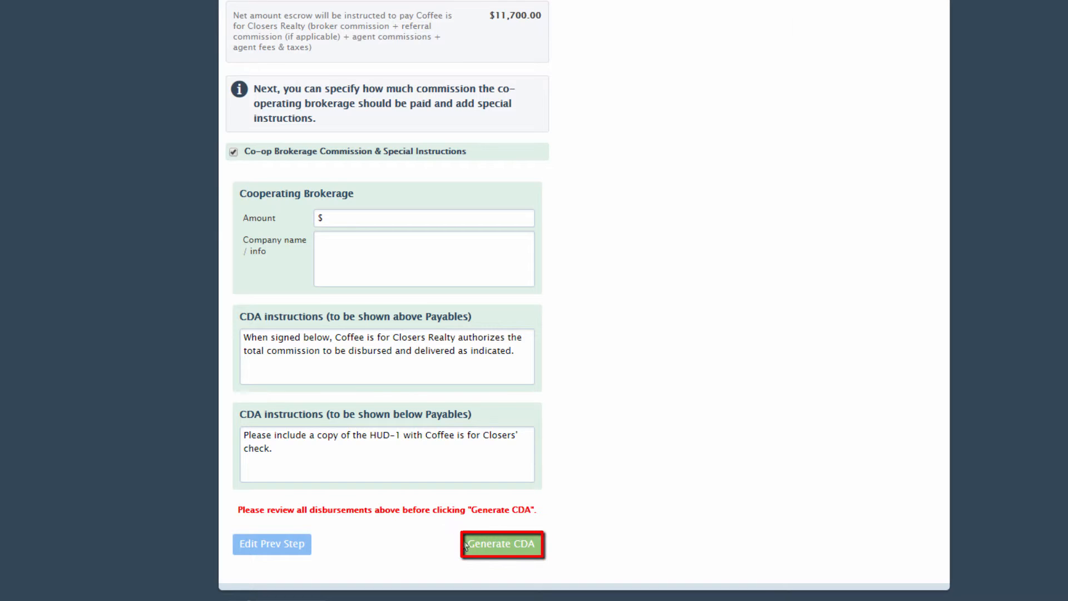
left_click(501, 543)
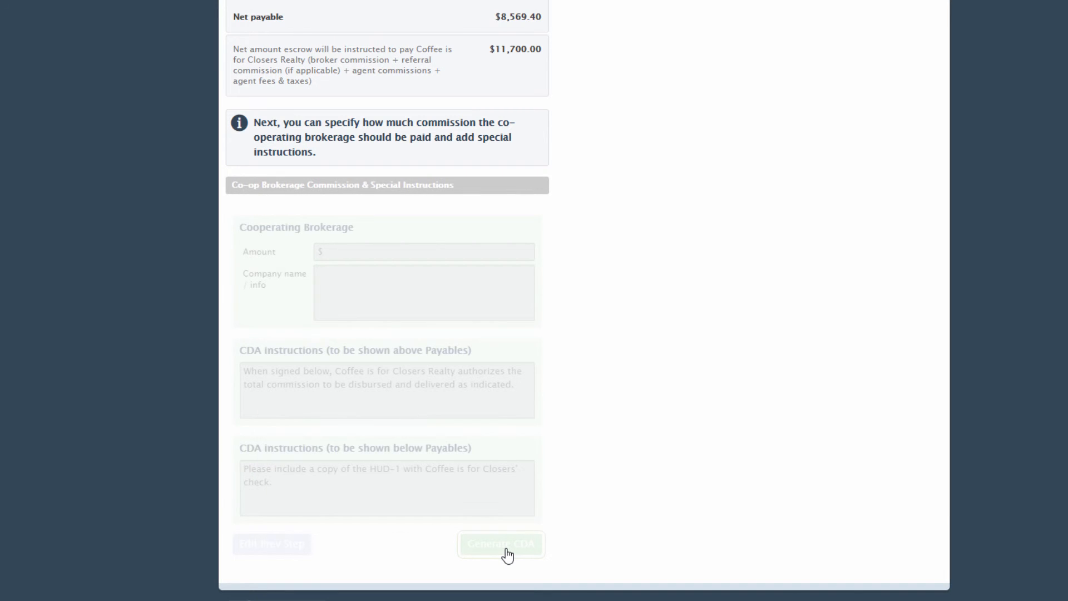
Confirm the new Commission Disbursement Authorization under Financial Docs and the Financial Info section.
left_click(501, 543)
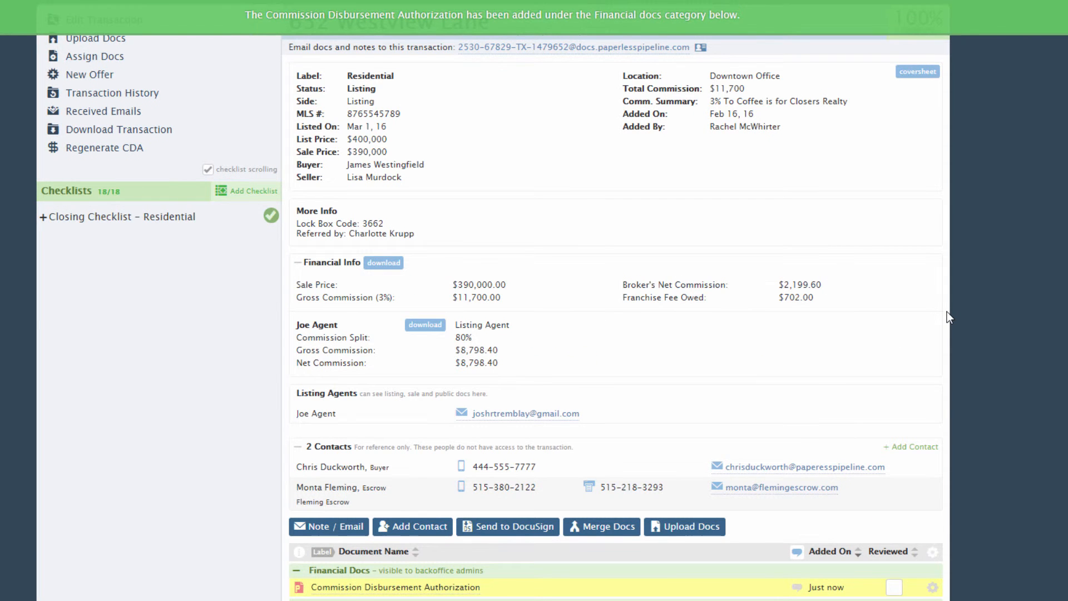
scroll("down", 3)
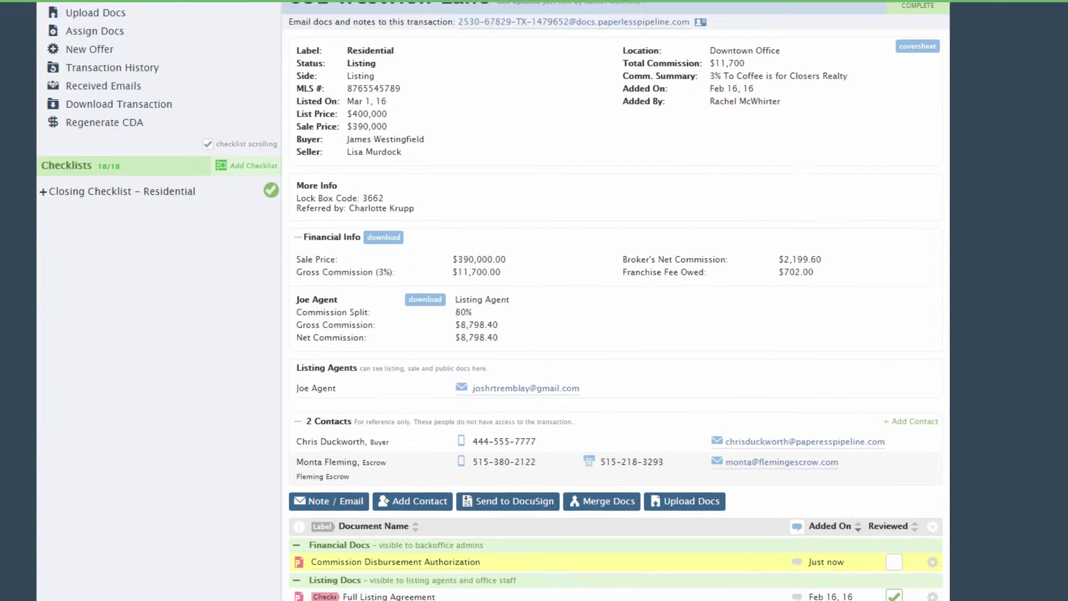
scroll("down", 3)
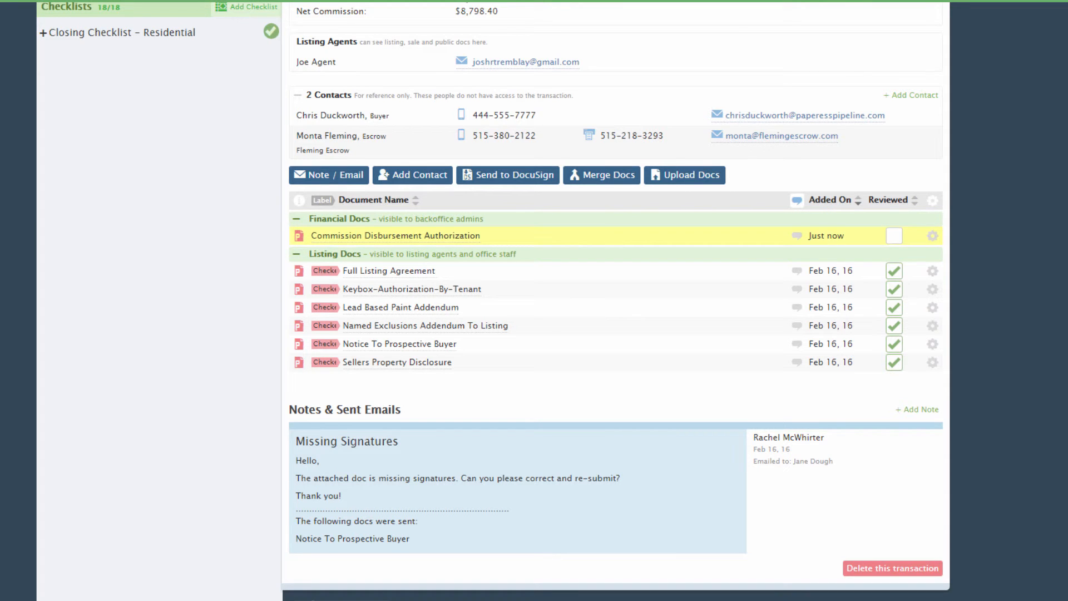
scroll("up", 3)
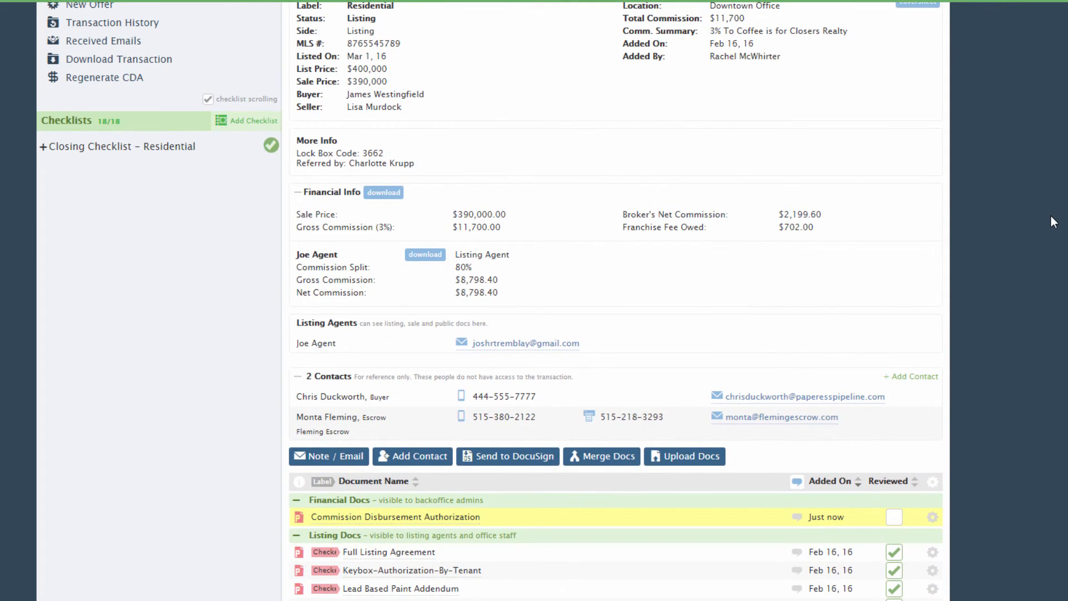